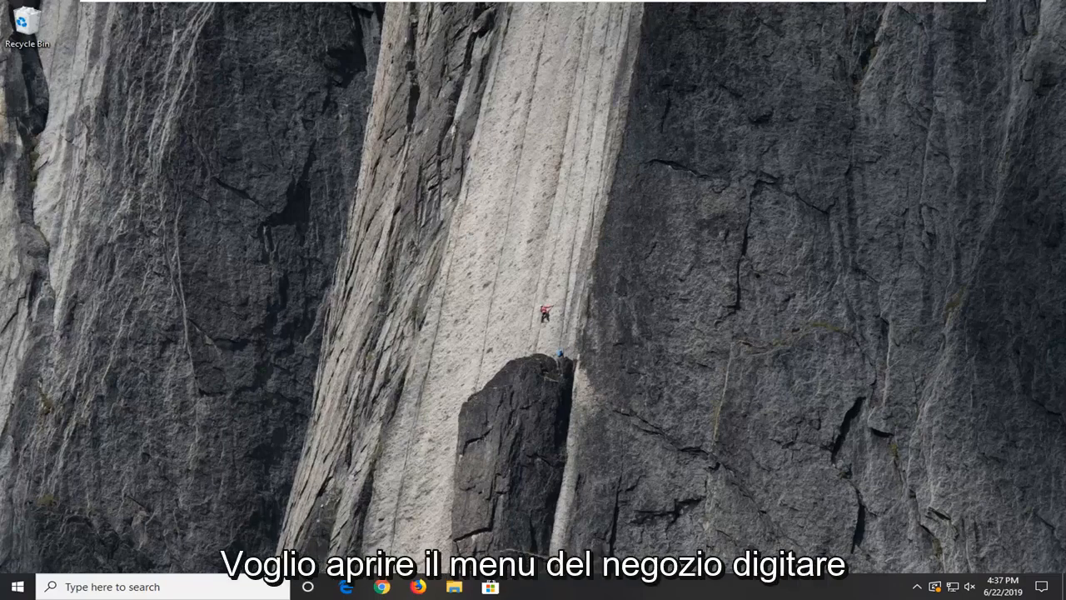
Search the Start menu for 'apps and features' to surface the Apps & features setting.
click(15, 586)
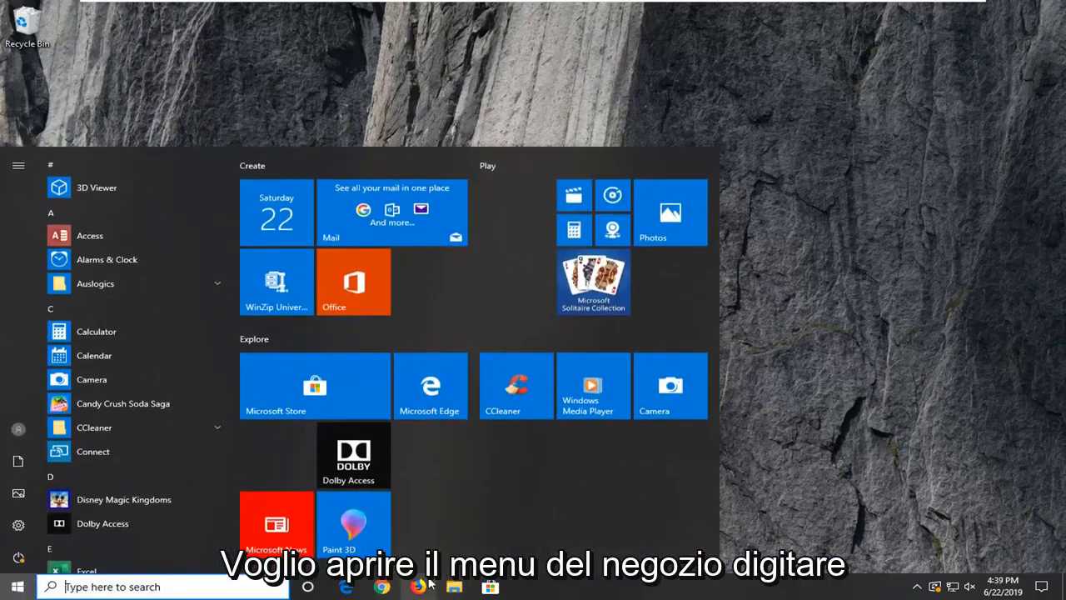
text(aop)
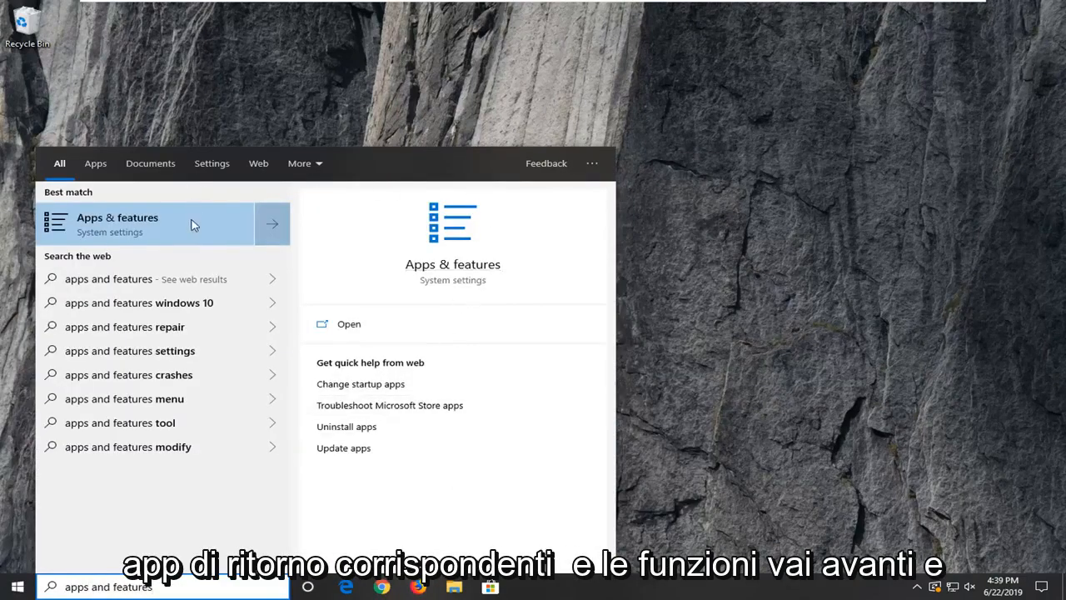
Filter the Apps & features list to 'camera' so only the Camera app shows.
click(116, 223)
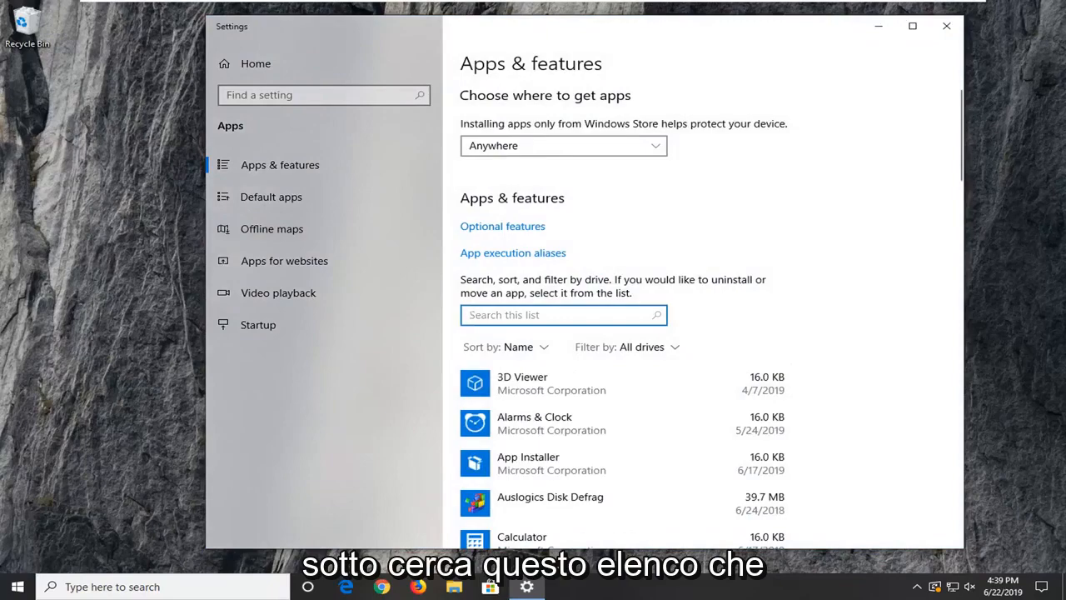
text(camera)
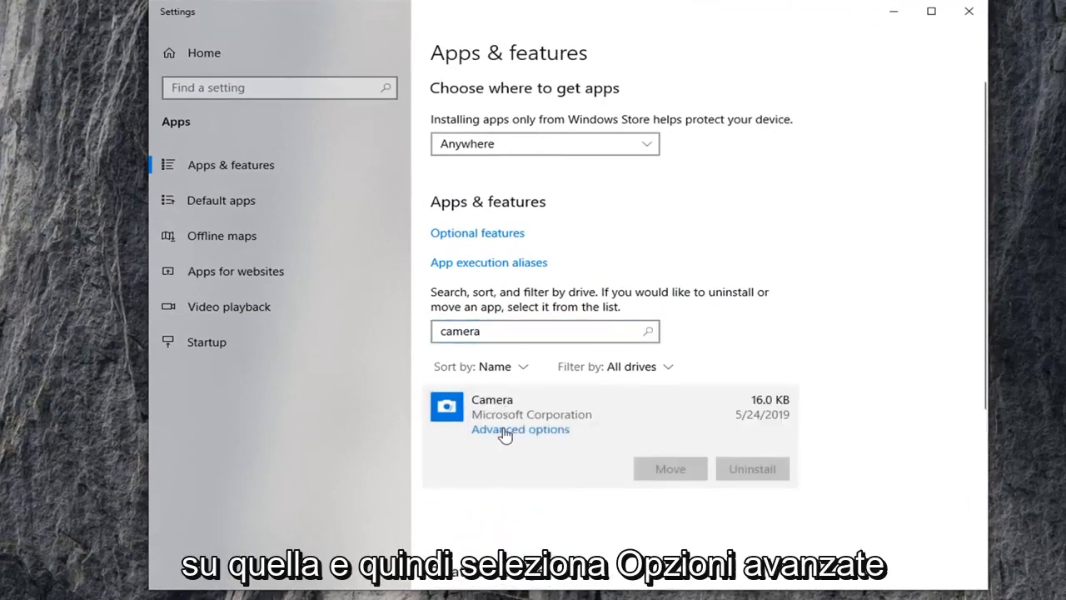
Reset the Camera app from its Advanced options page and confirm the reset.
click(520, 430)
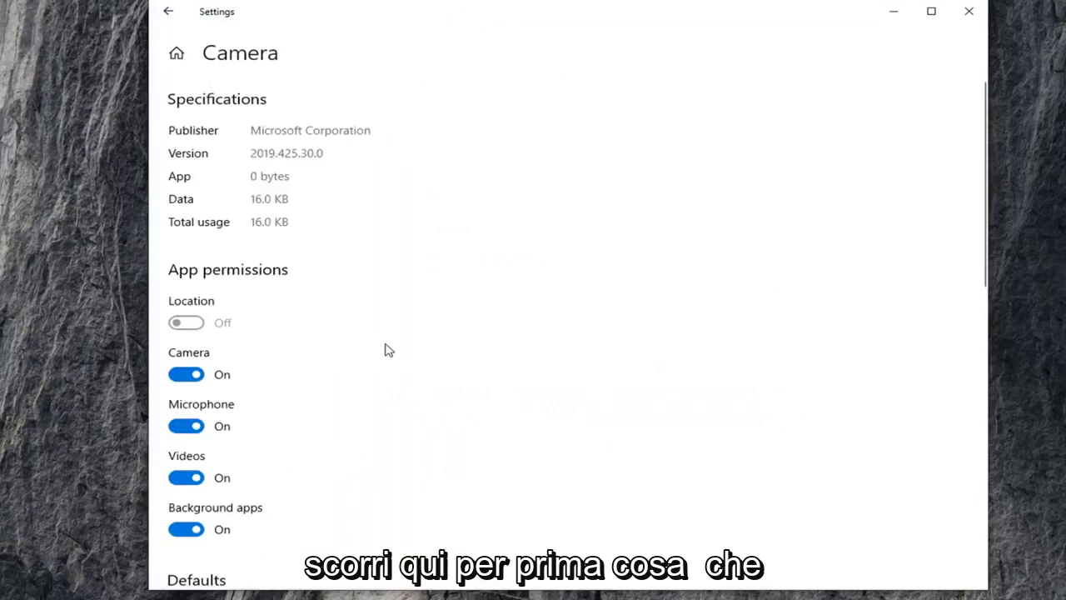
scroll(down, 3)
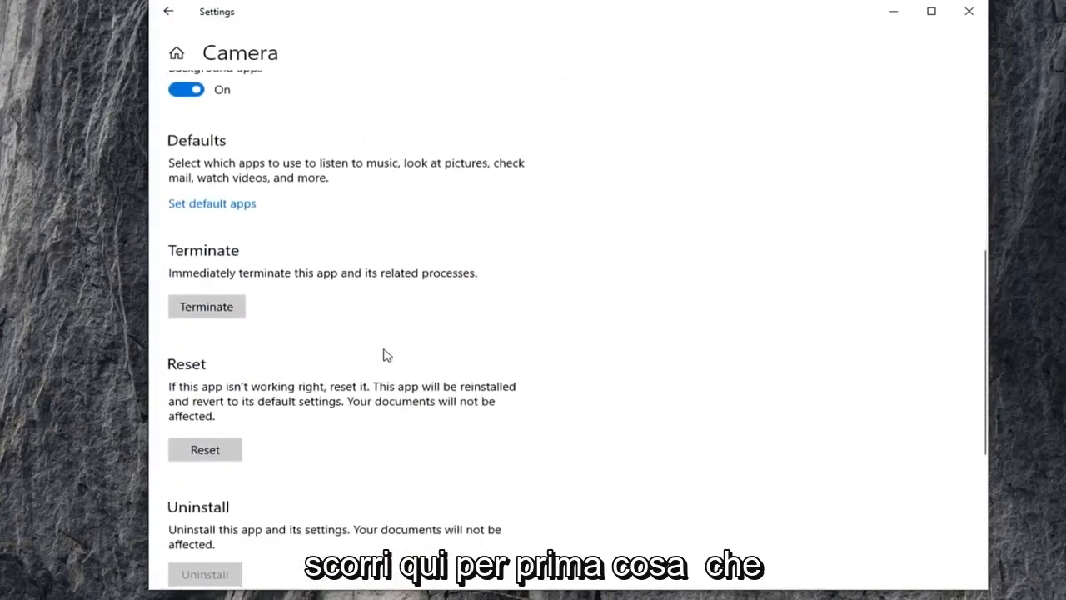
scroll(down, 3)
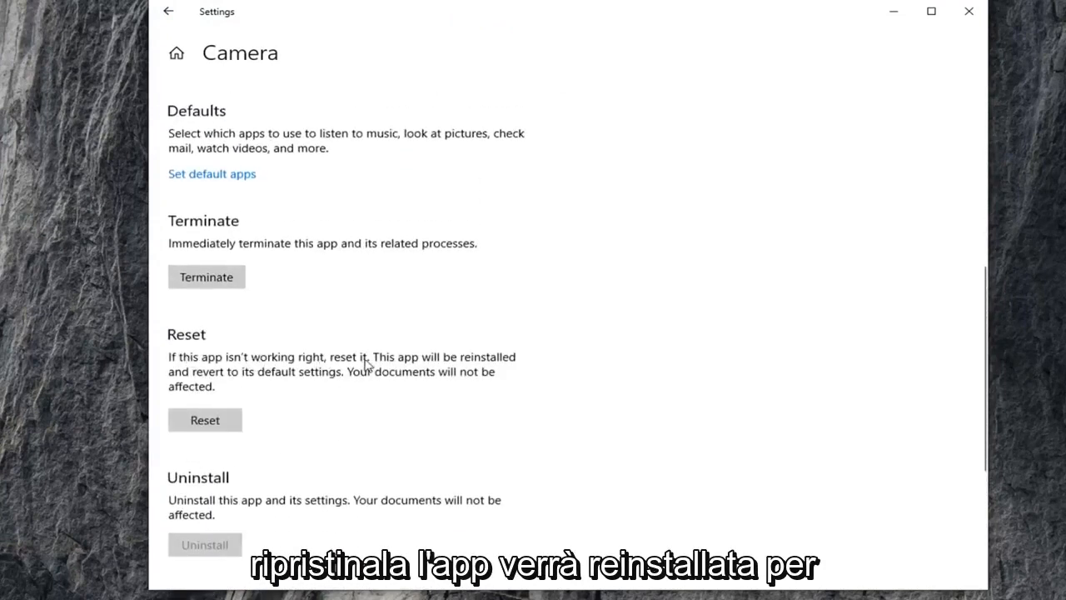
mouse_move(242, 383)
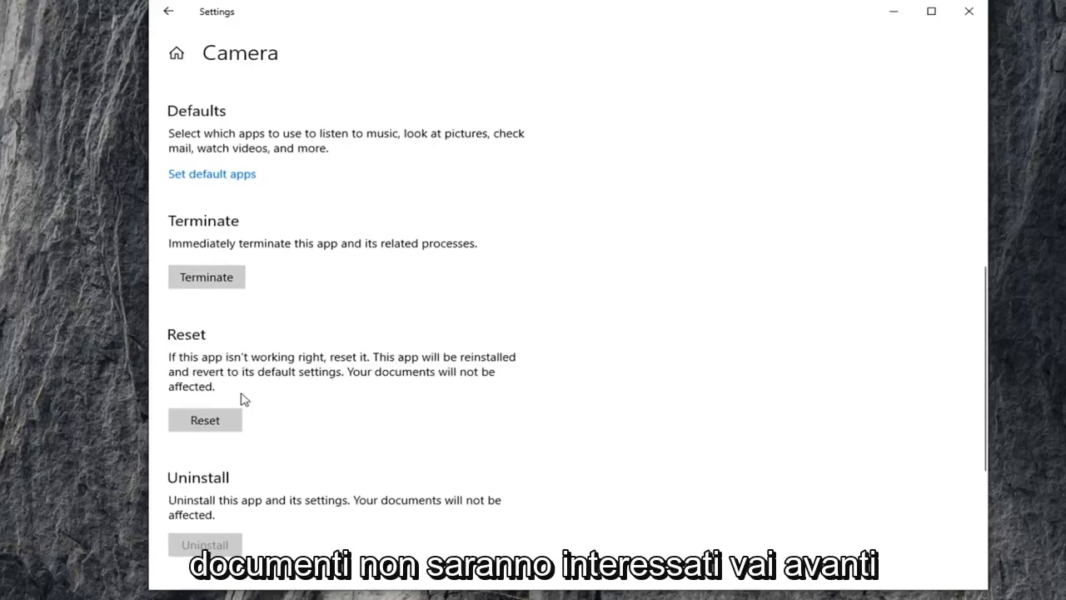
click(205, 420)
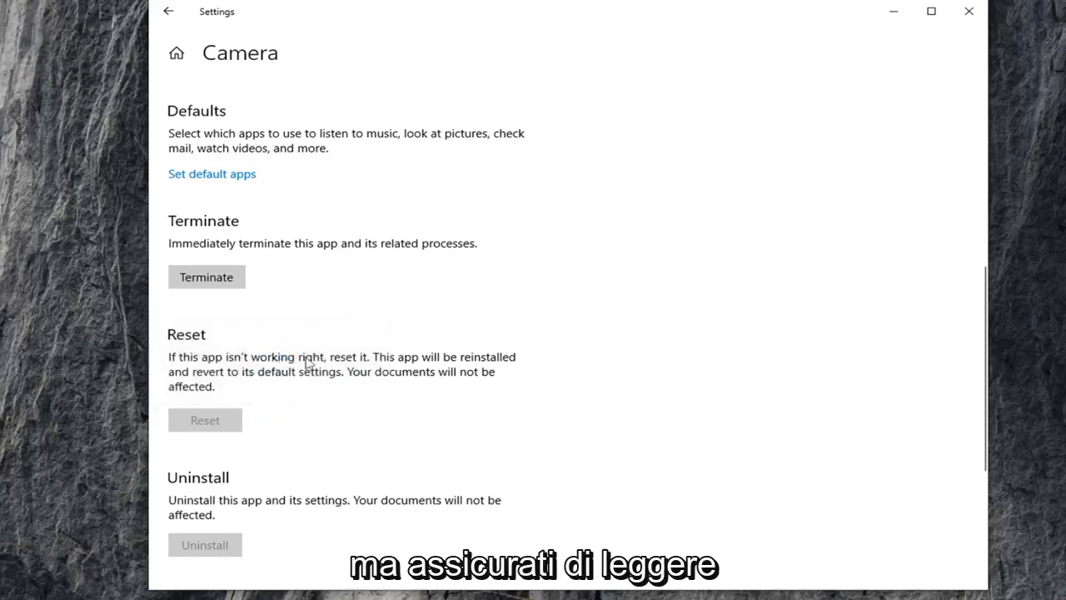
click(205, 420)
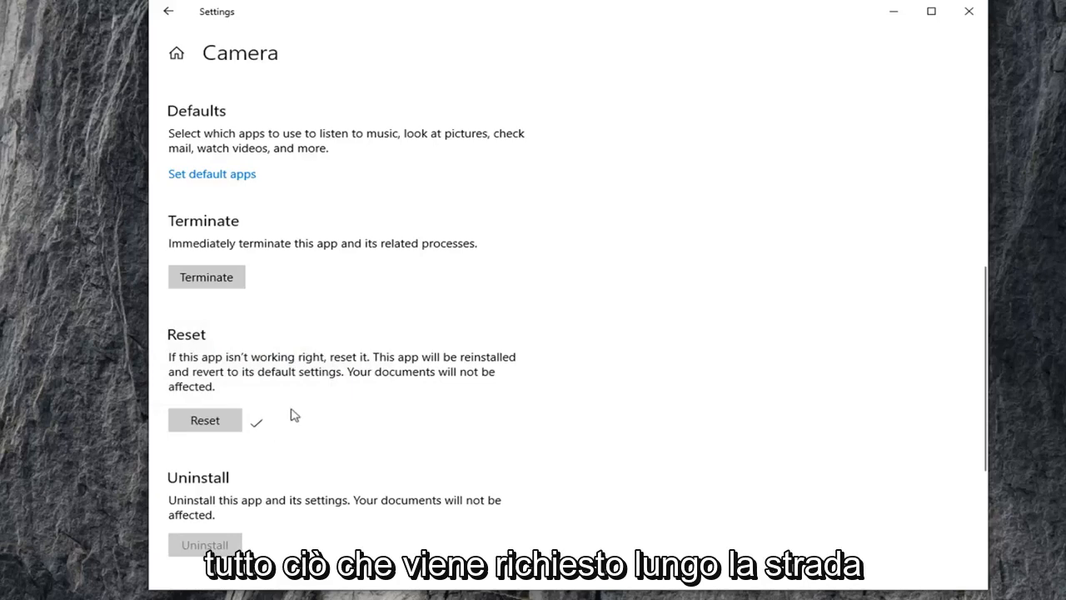
mouse_move(288, 370)
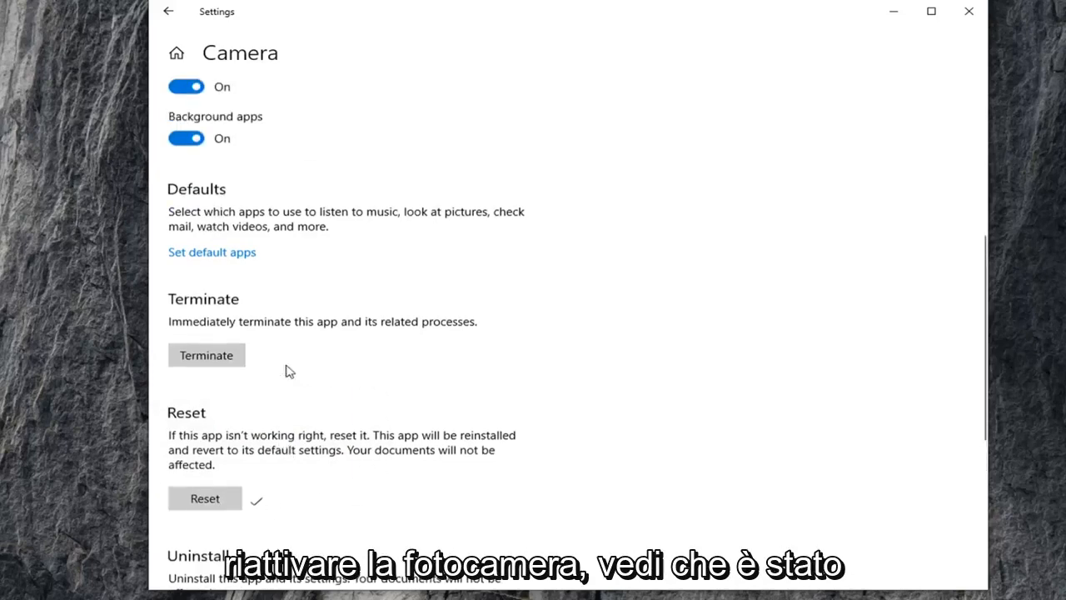
mouse_move(241, 394)
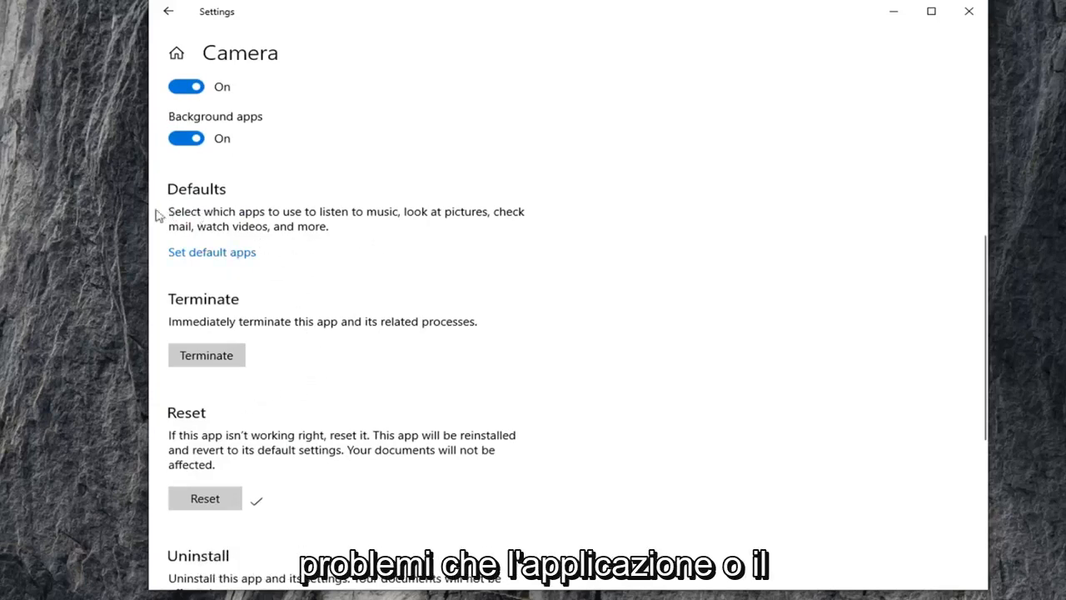
mouse_move(163, 224)
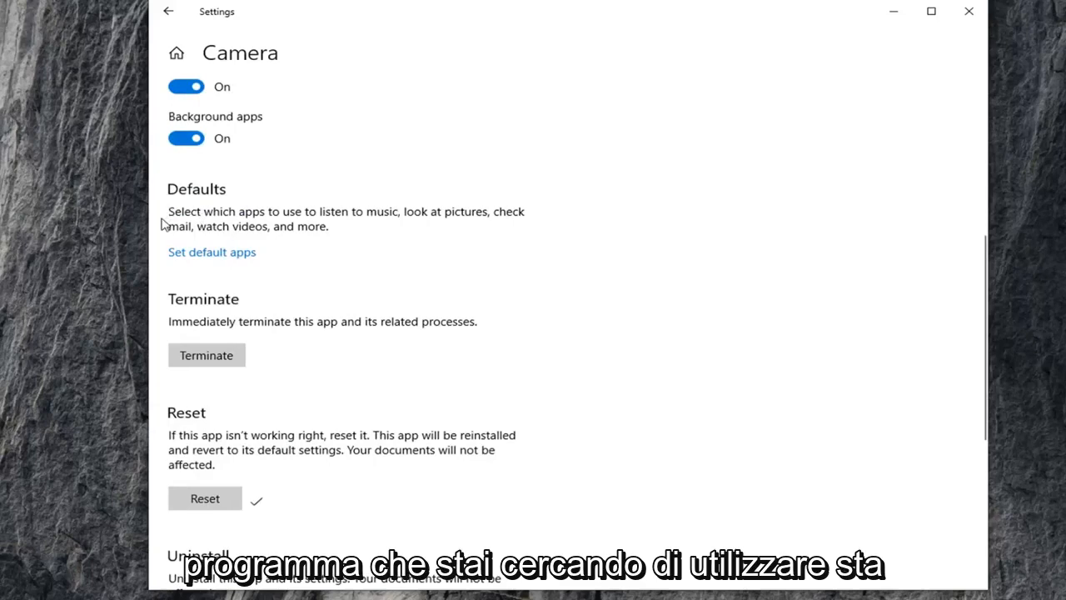
mouse_move(207, 253)
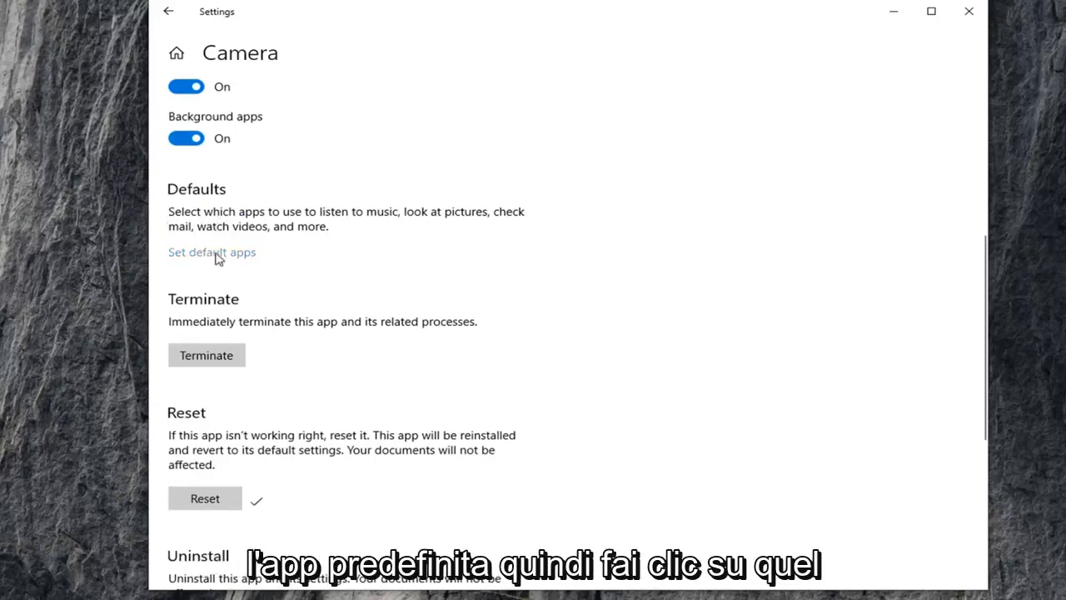
Go to the Default apps page and reveal its lower link options.
click(211, 251)
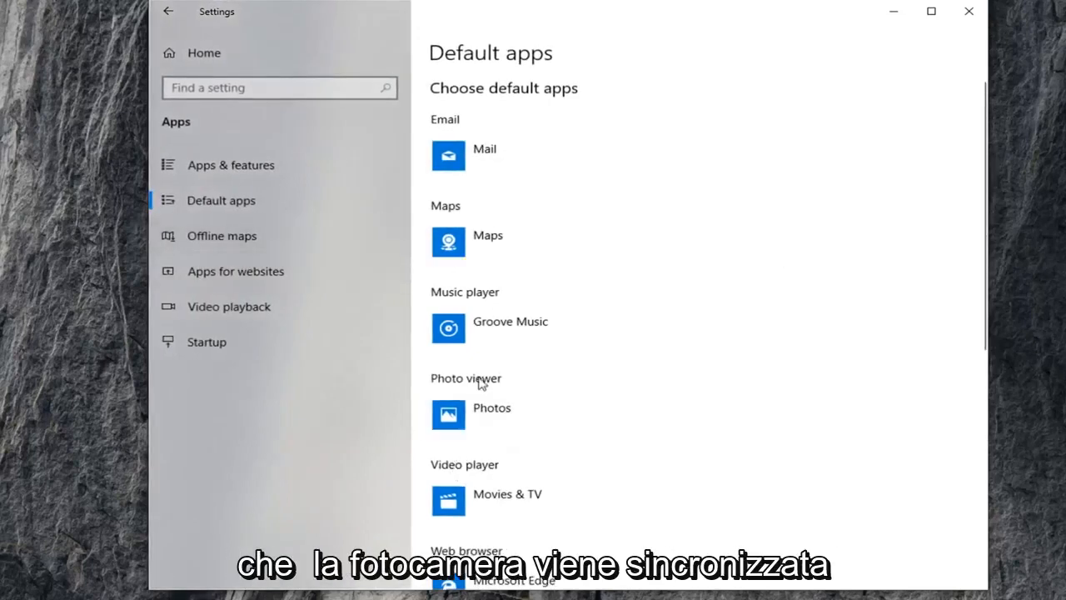
mouse_move(620, 380)
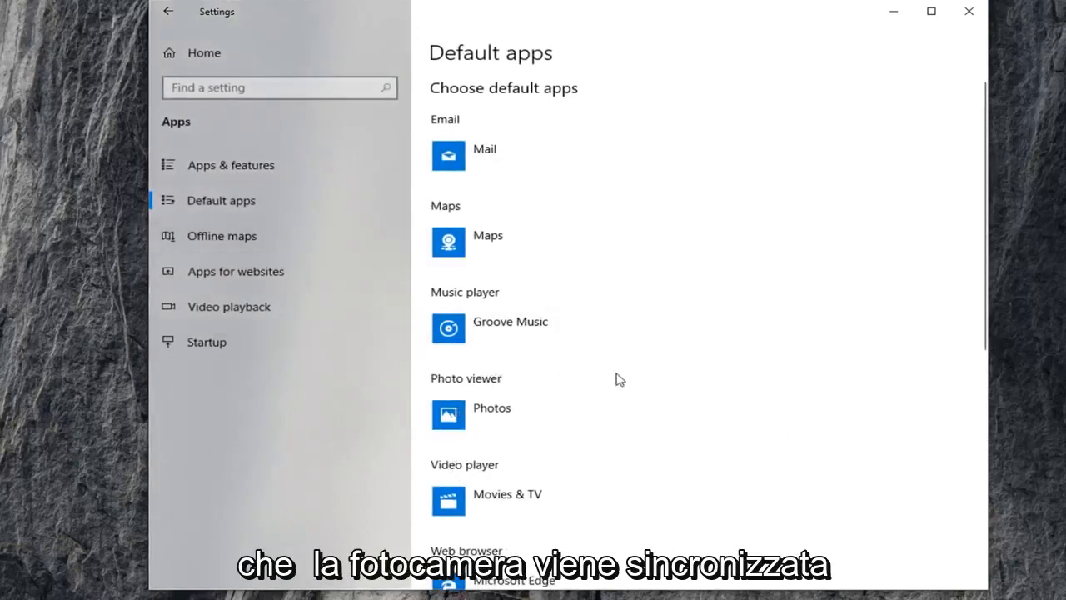
scroll(down, 3)
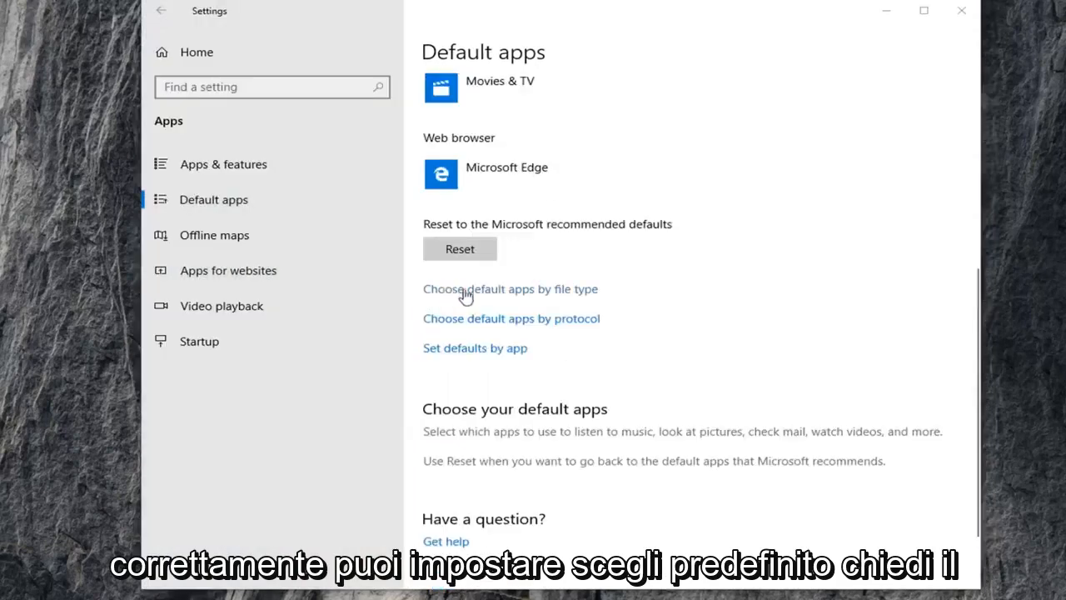
mouse_move(447, 330)
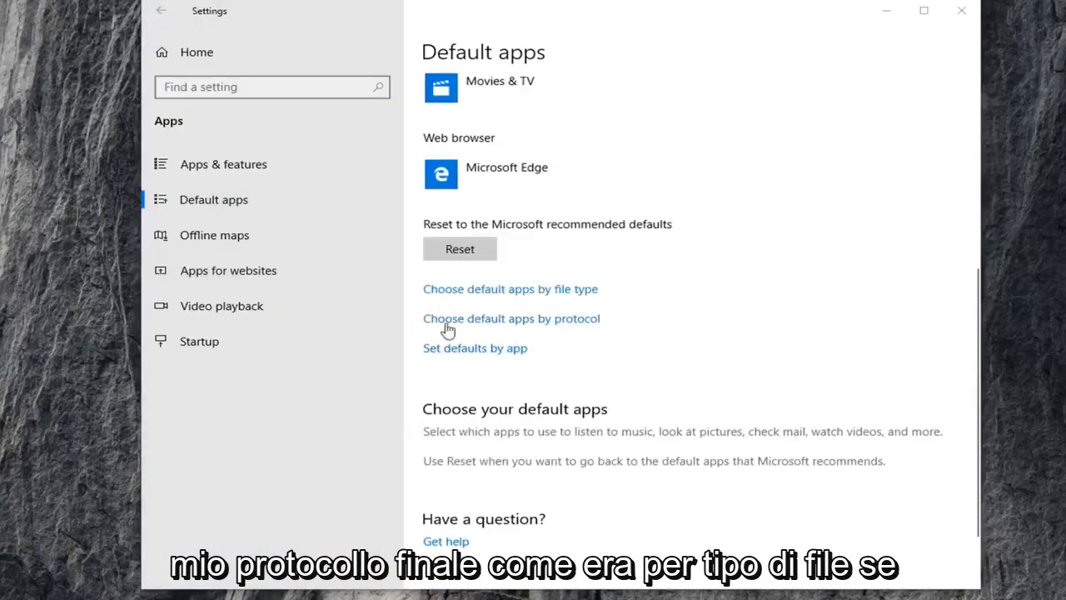
mouse_move(488, 357)
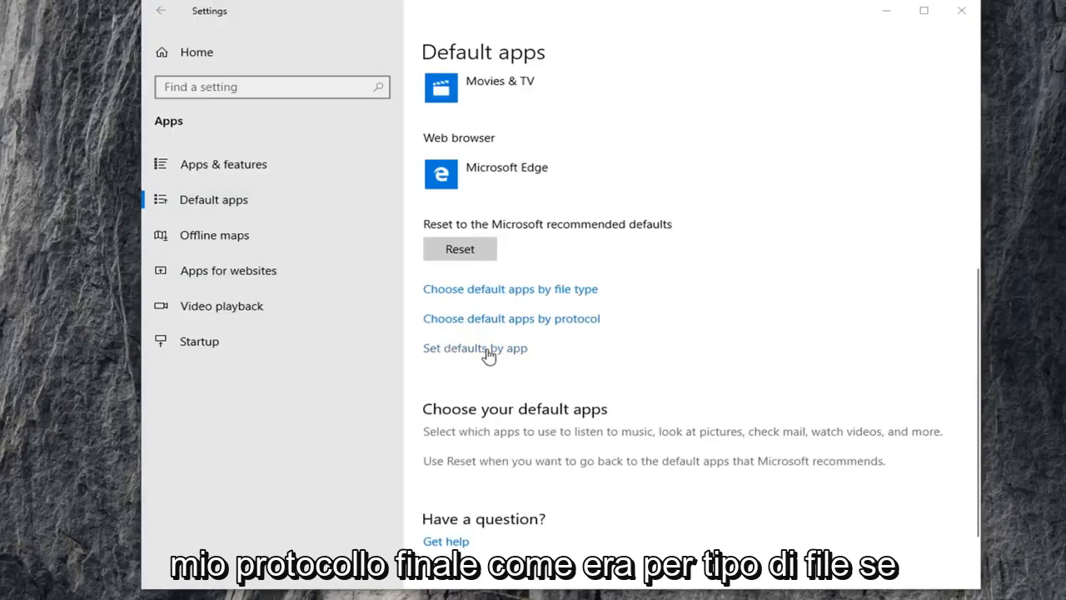
Review Camera's file type and protocol associations under Set defaults by app, then close Settings.
click(477, 348)
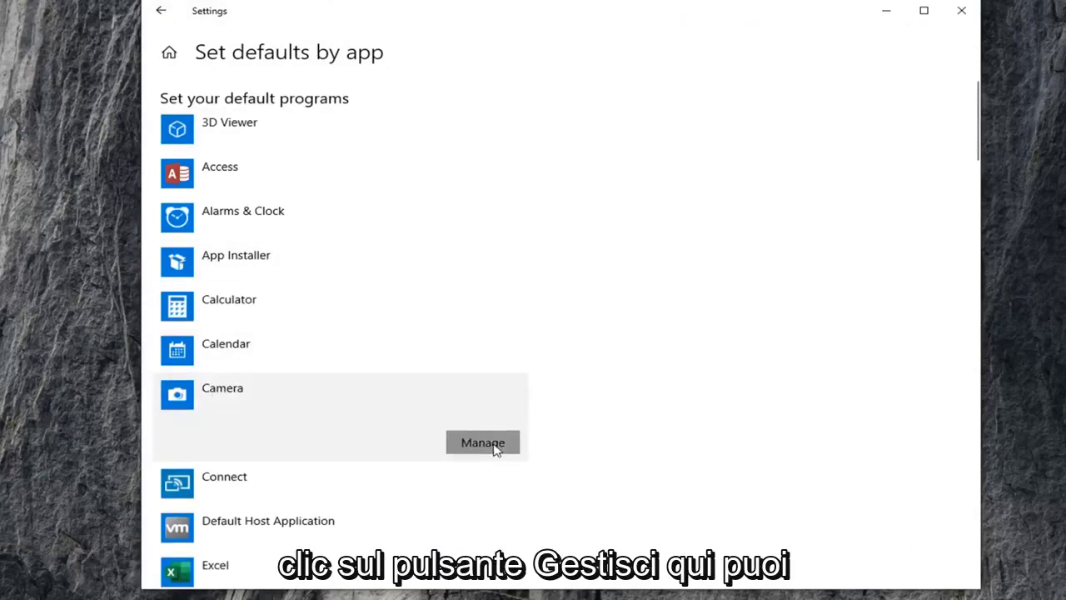
click(483, 443)
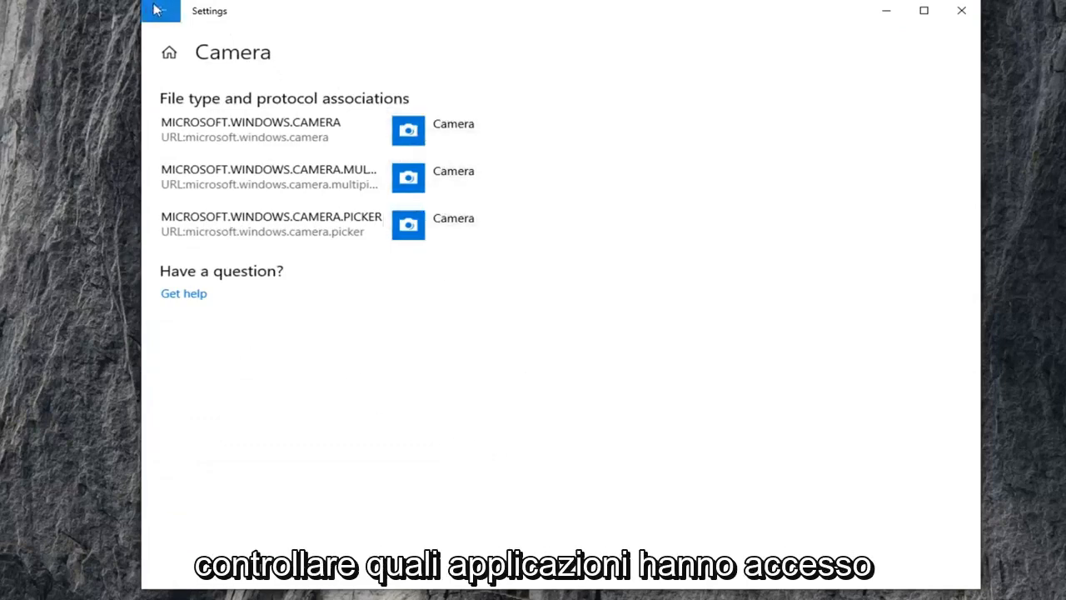
click(160, 10)
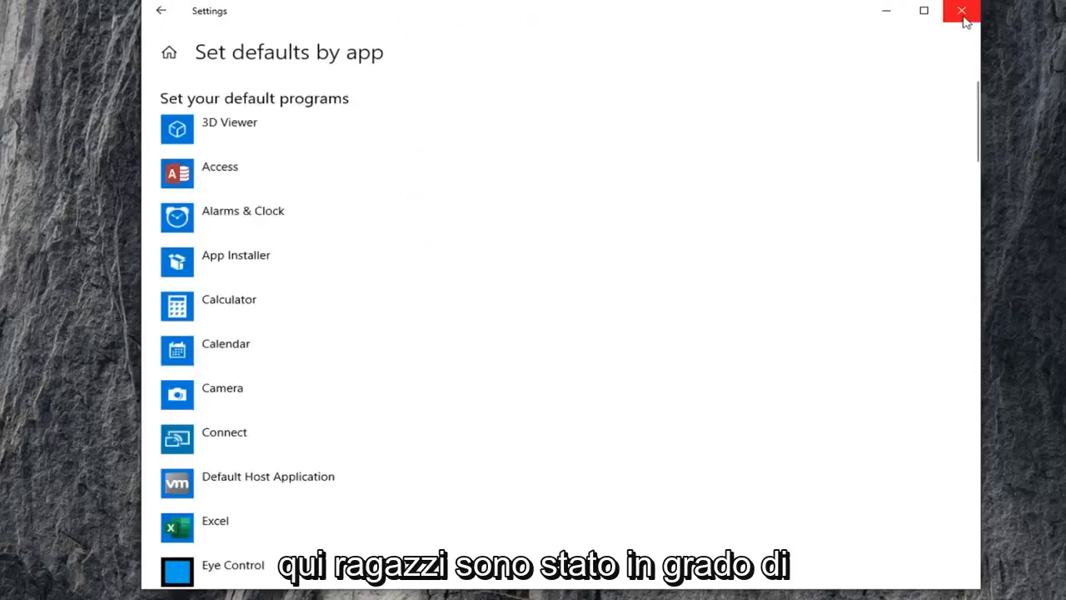
click(963, 10)
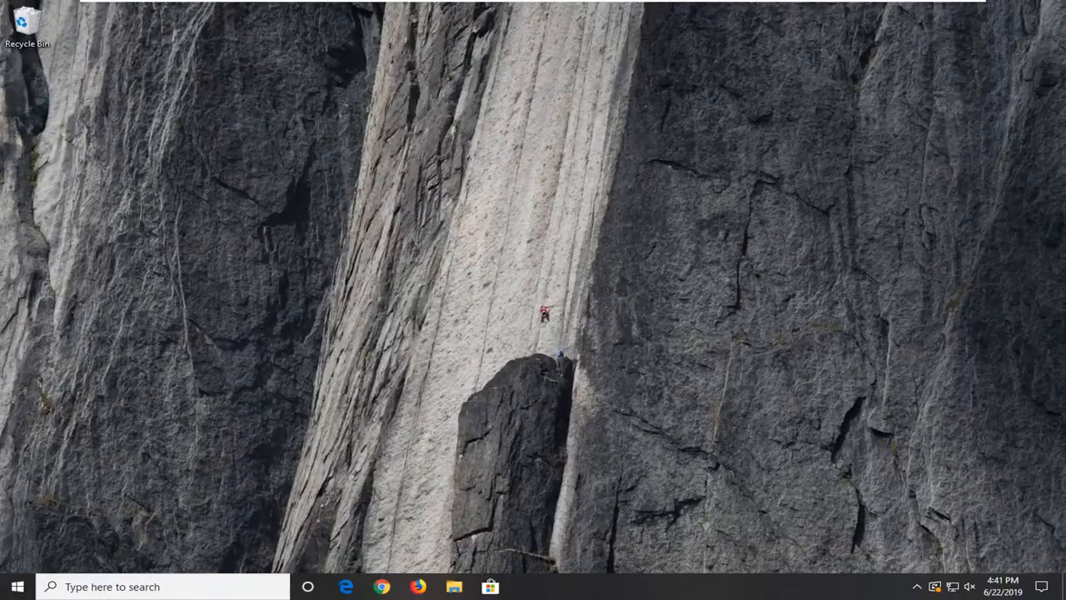